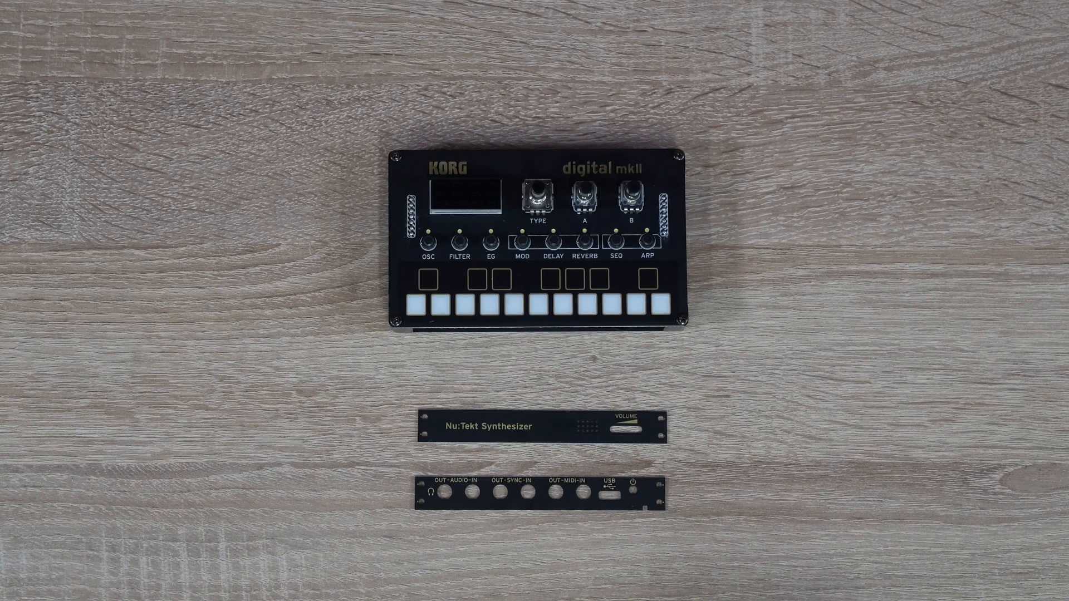
{"action": "left_click_drag", "start_coordinate": [532, 299], "coordinate": [533, 314]}
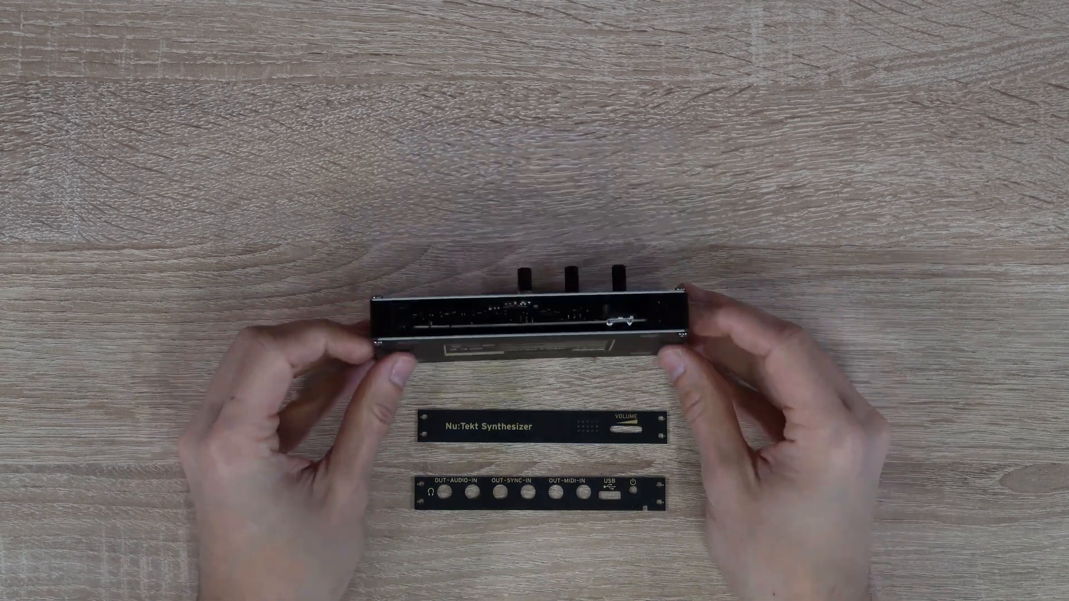